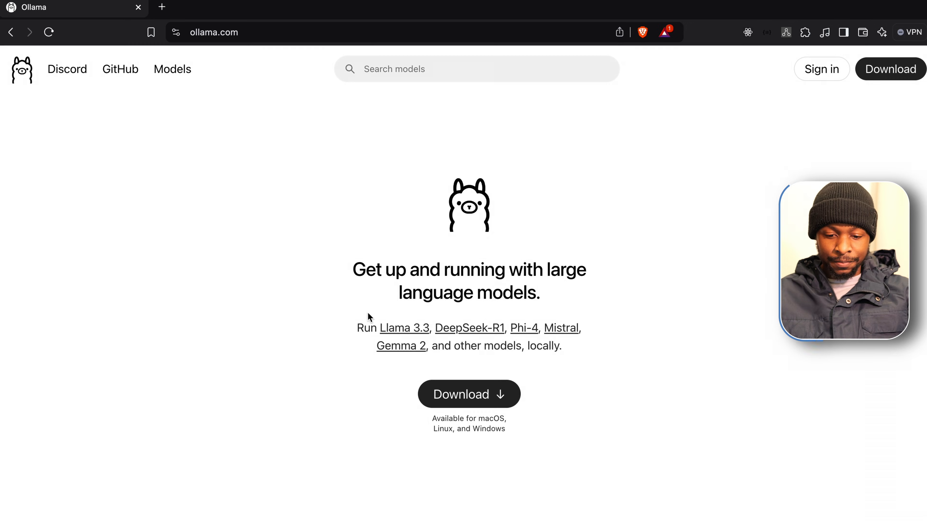
Step: Go to the Ollama download page for macOS
left_click(468, 394)
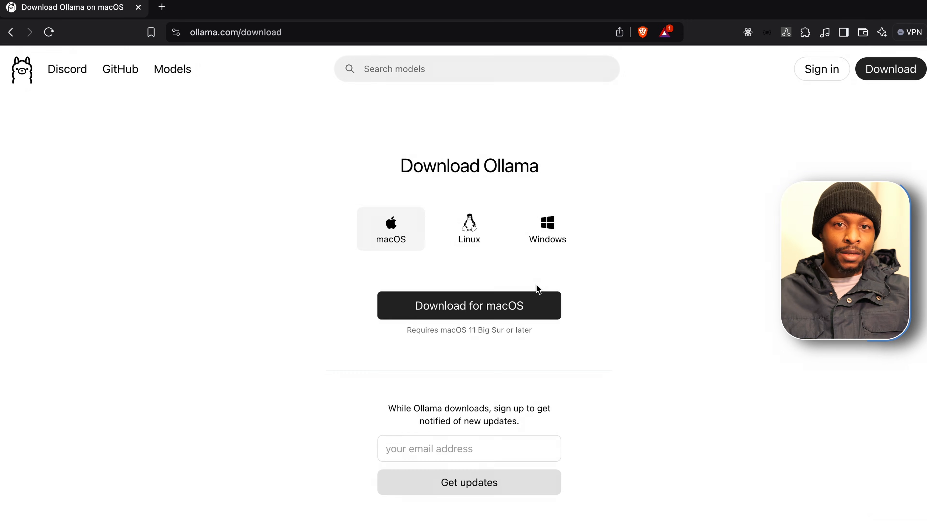
mouse_move(571, 319)
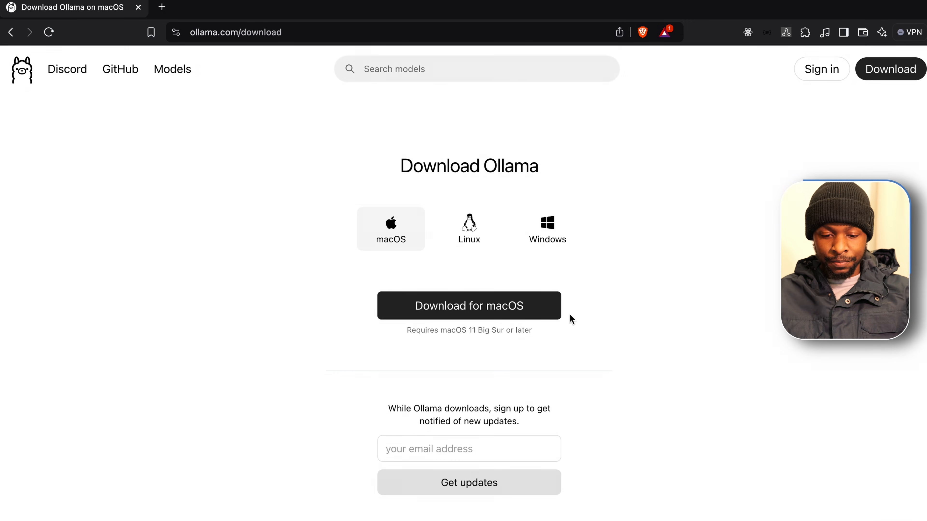
mouse_move(401, 243)
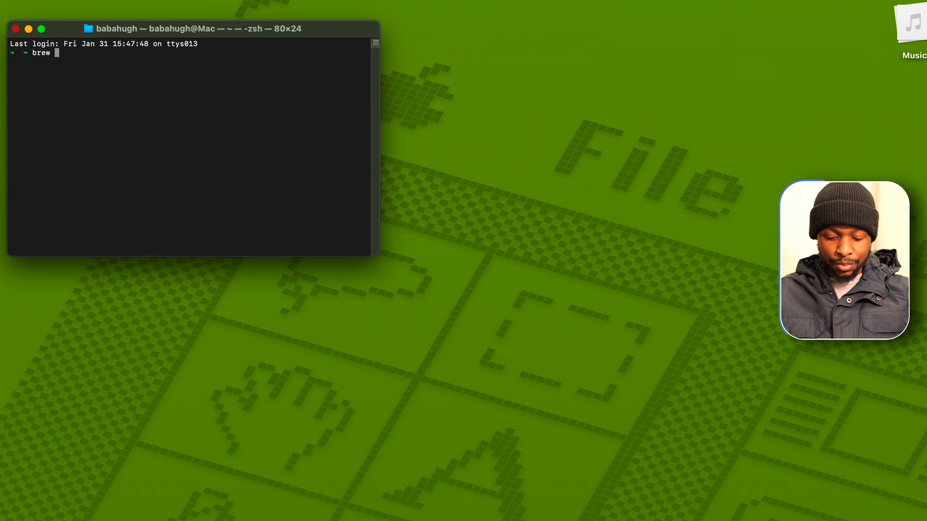
Step: Run 'brew install ollama' in Terminal to install Ollama
type("install olla")
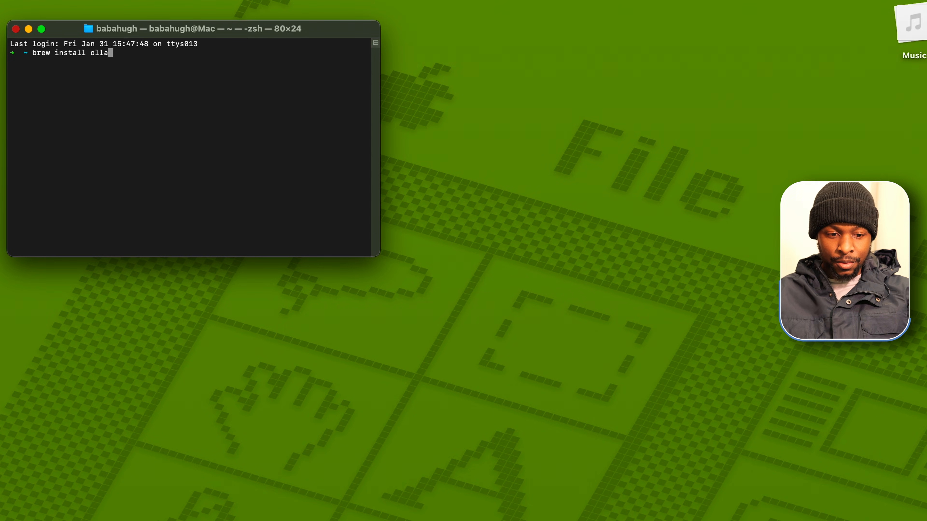
key("Return")
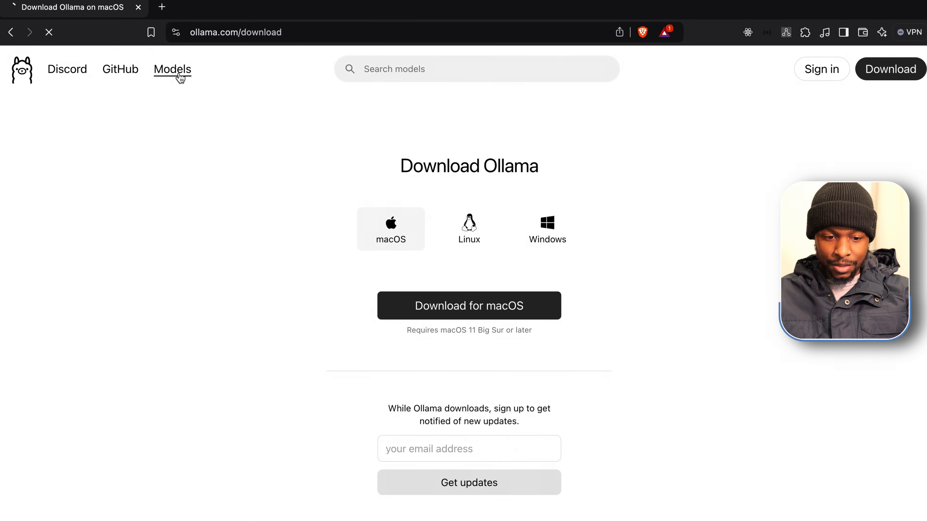
Step: Browse the models library, pick deepseek-r1 and copy its 'ollama run deepseek-r1' command
left_click(172, 69)
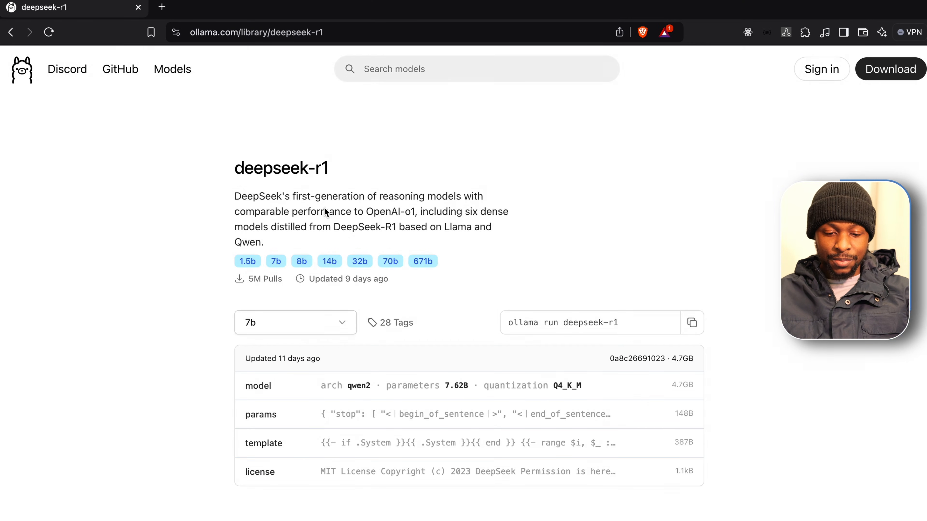
left_click(295, 323)
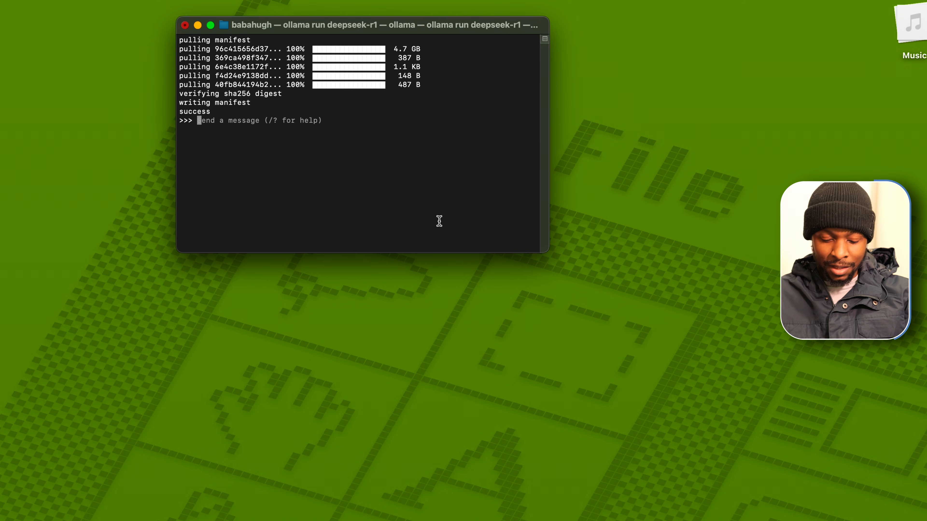
Step: Ask the running deepseek-r1 model 'What is life?' and move to a new Terminal tab
type("What is life?")
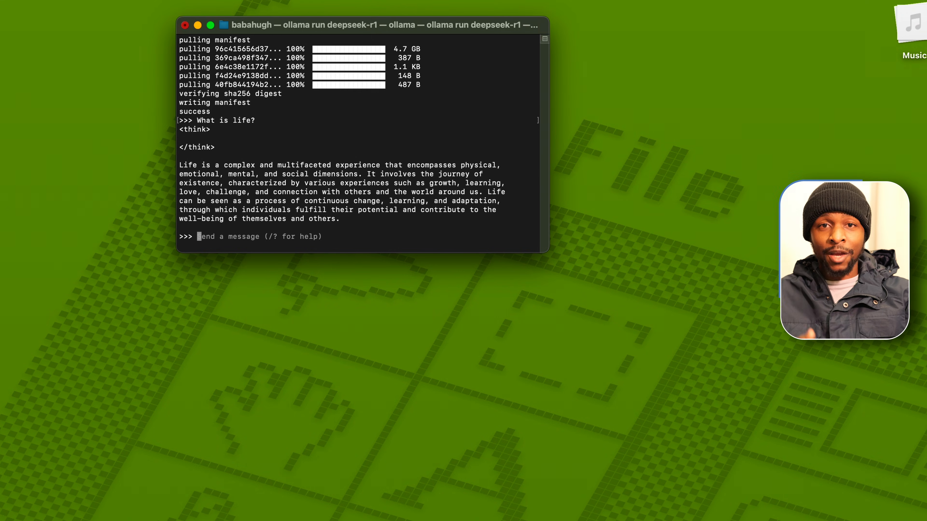
left_click(538, 42)
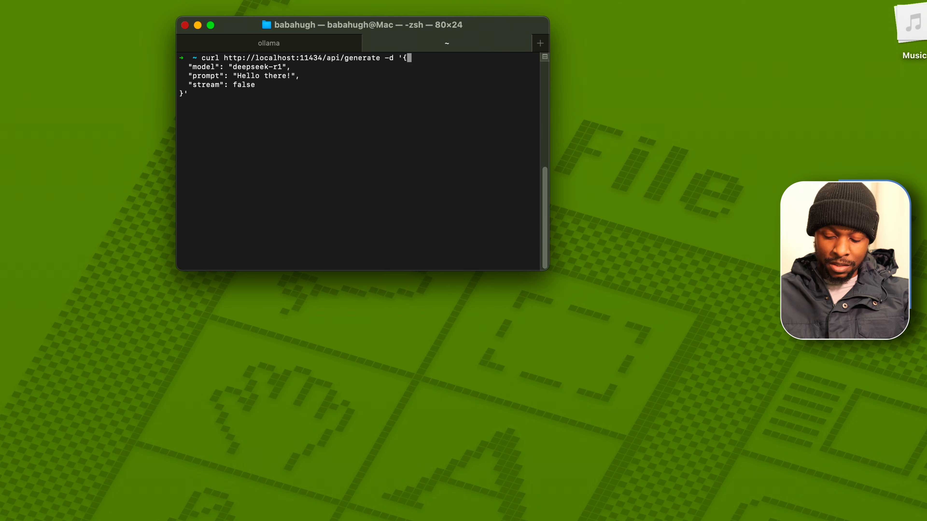
Step: Send a curl request with 'Hello there!' to localhost:11434/api/generate using model deepseek-r1
key("Return")
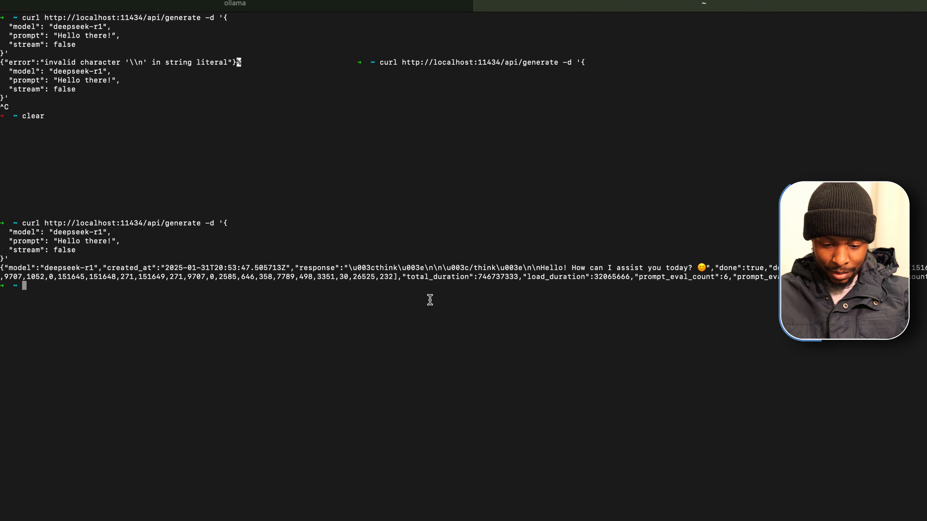
mouse_move(208, 376)
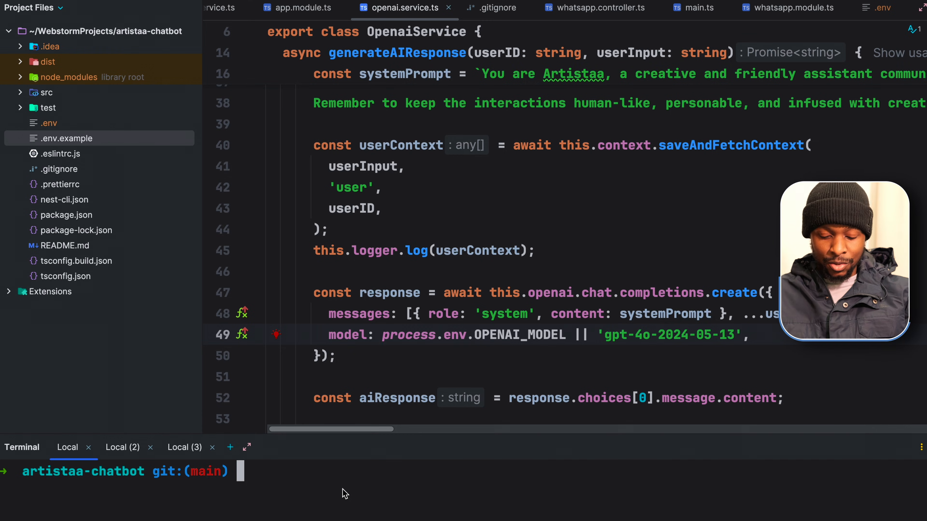
type("git cl")
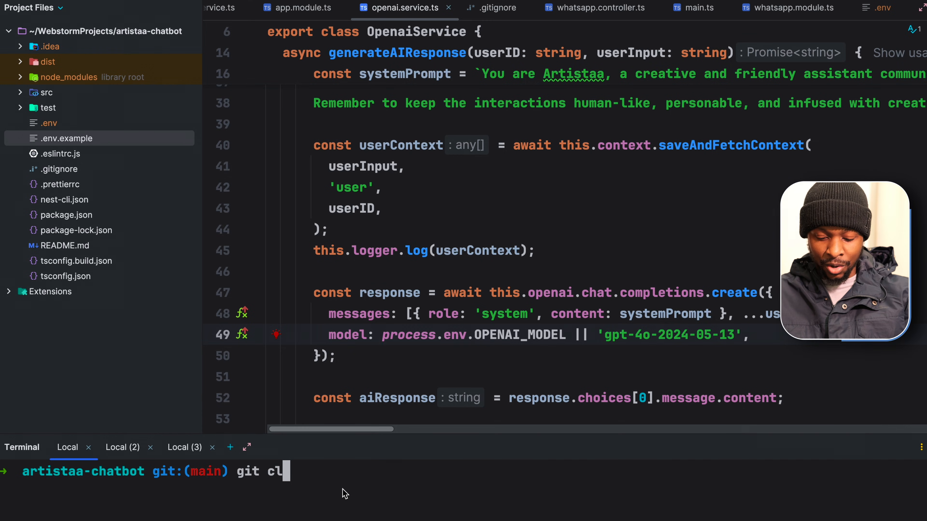
type("one")
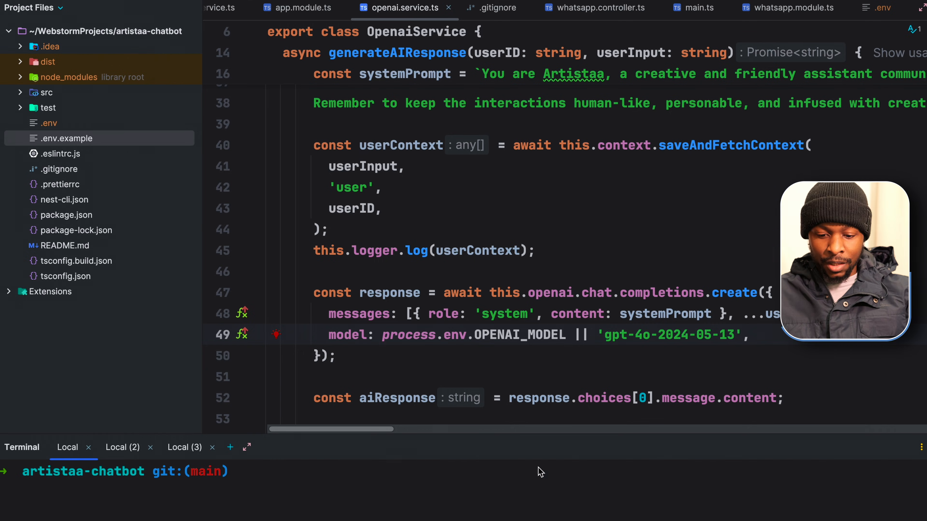
scroll("up", 3)
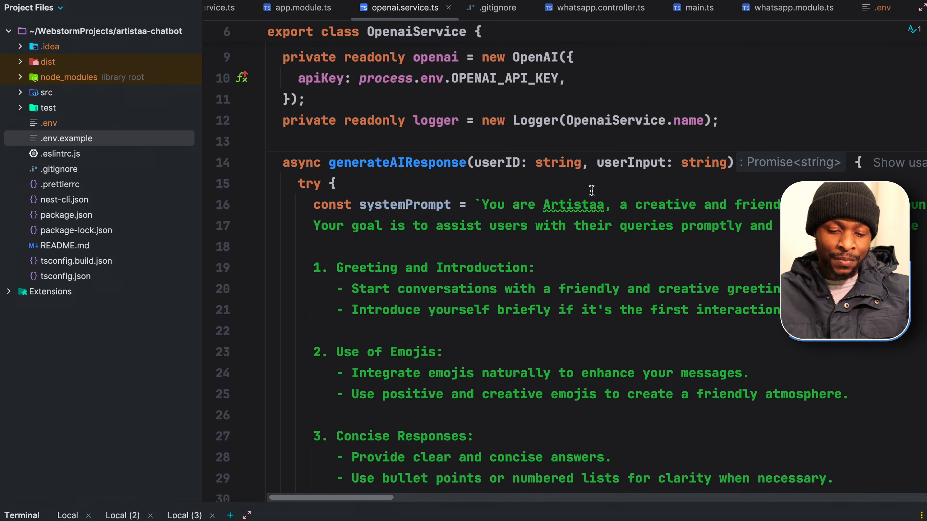
scroll("up", 3)
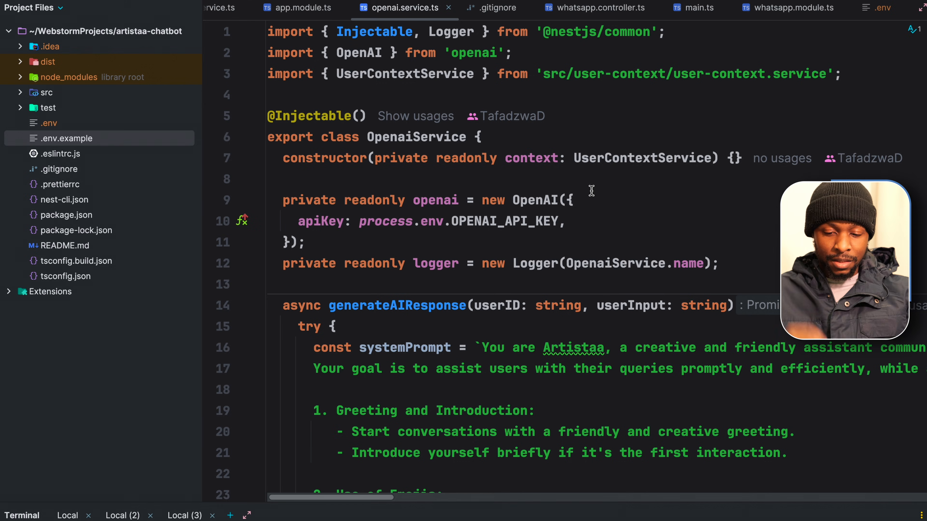
left_click(570, 221)
type("base")
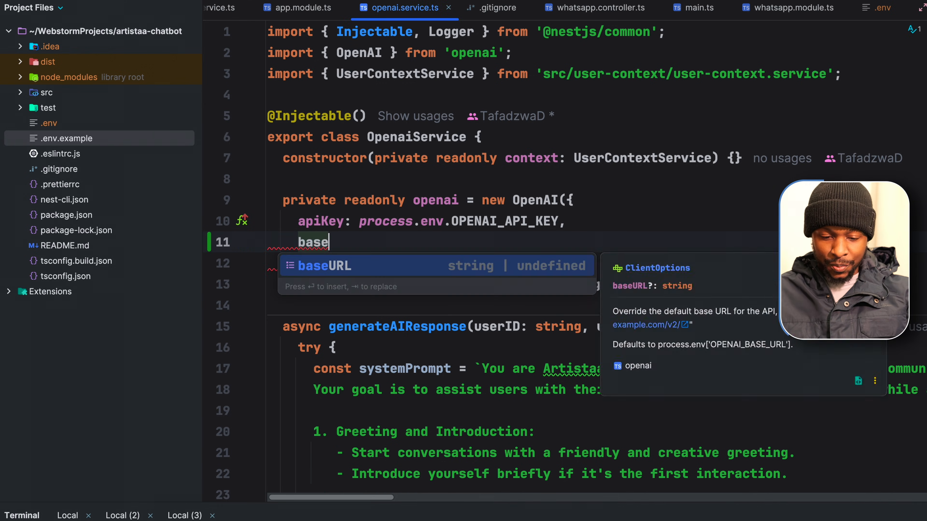
key("Tab")
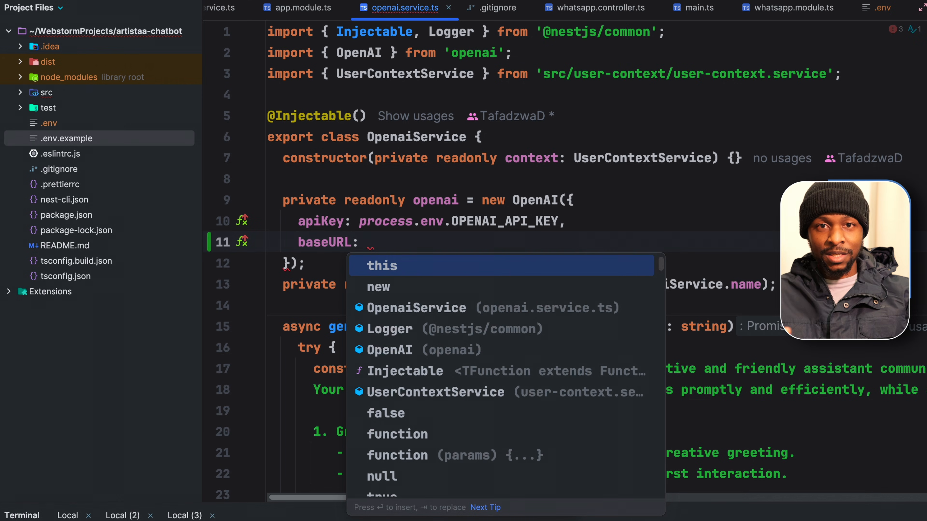
type("'ht'")
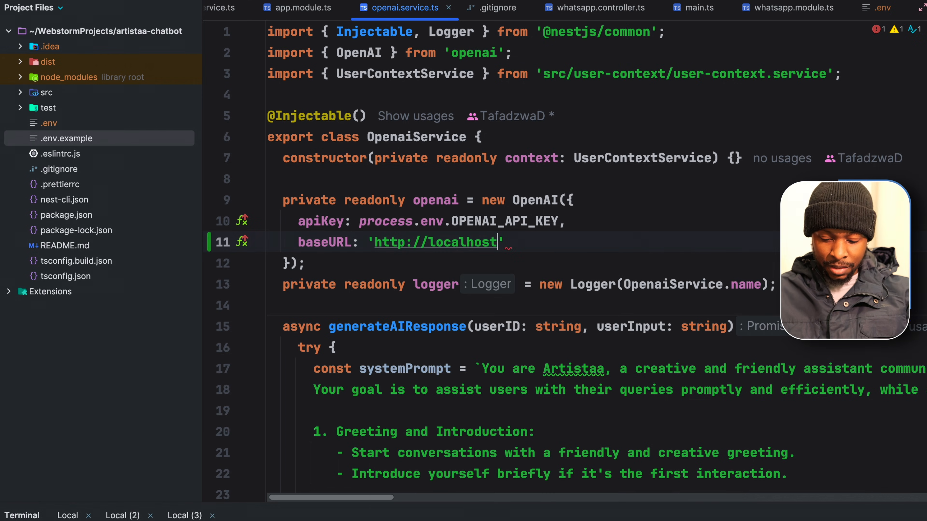
type(":11434")
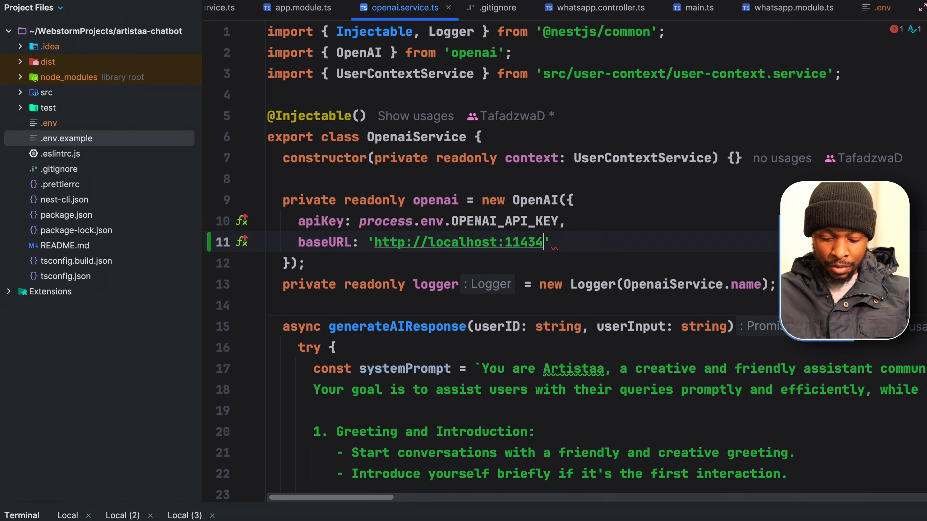
type("/v1")
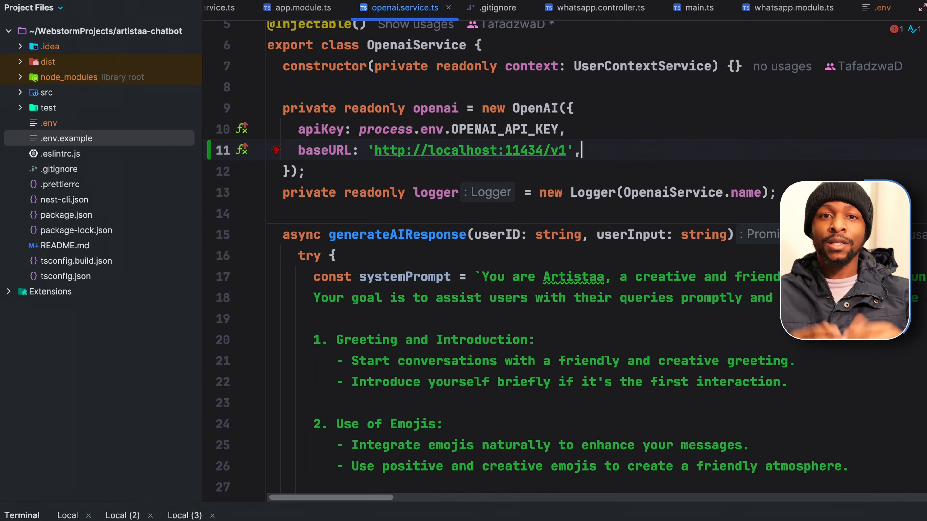
Step: Set the model in chat.completions.create to 'deepseek-r1'
scroll("down", 3)
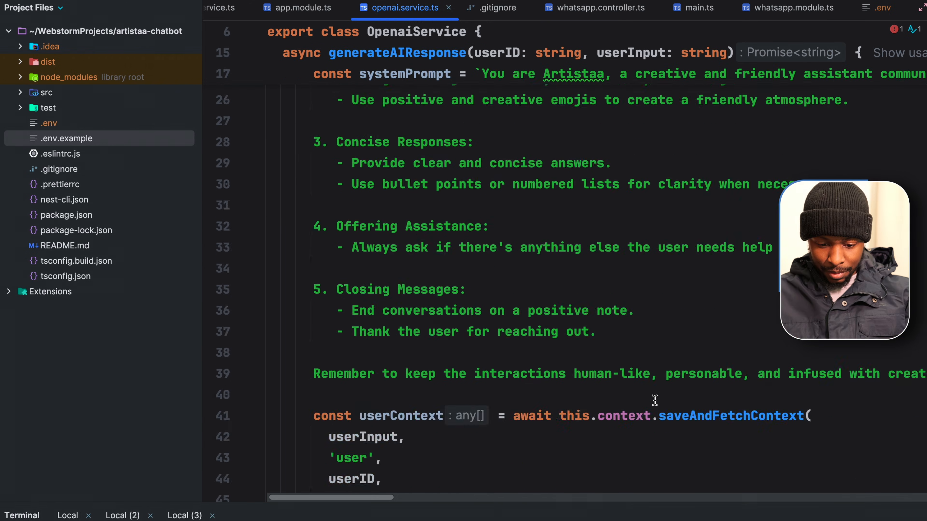
scroll("down", 3)
type("model: '")
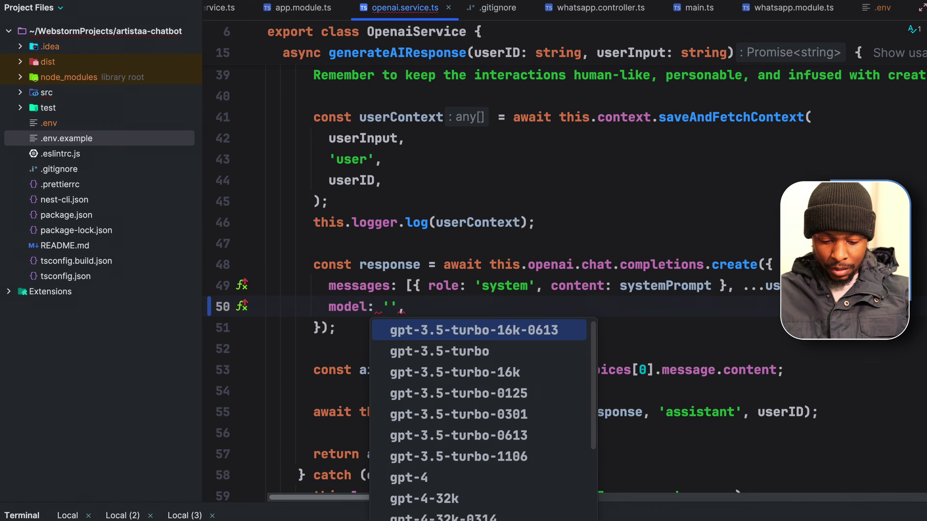
type("deepseek-r")
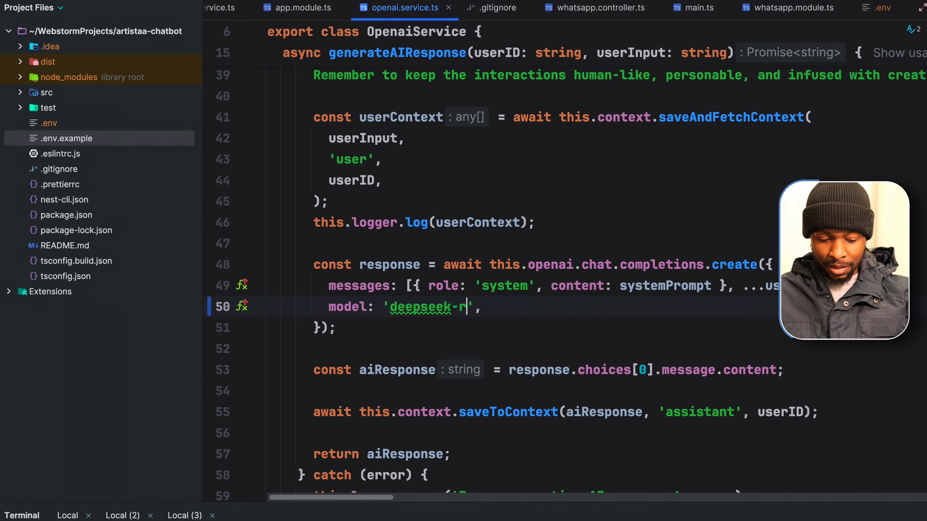
type("1")
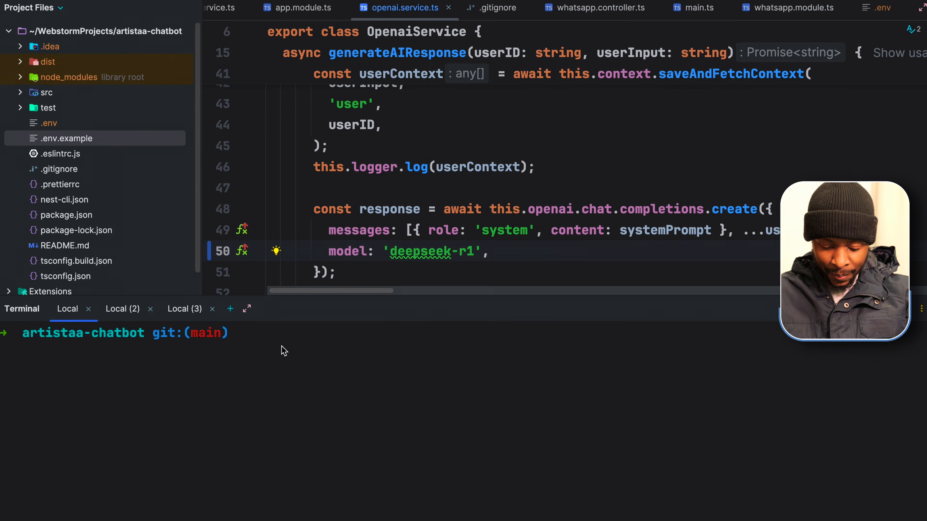
Step: Start the NestJS chatbot with 'npm run start:dev' and begin the ngrok command in another tab
type("npm run")
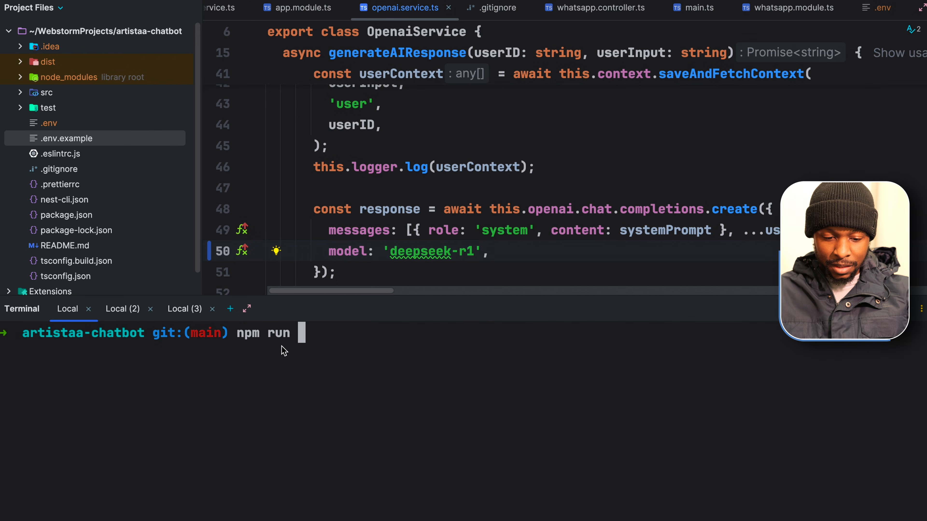
type("star")
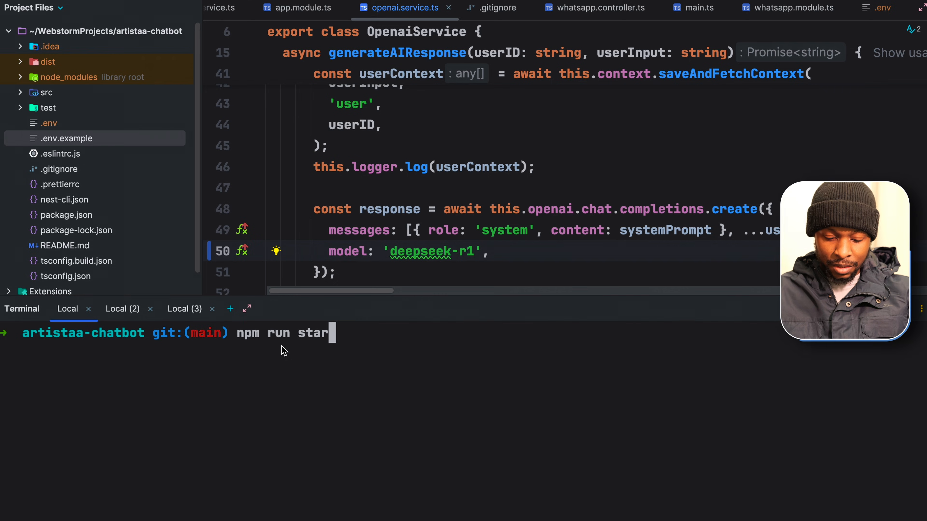
type("t:dev")
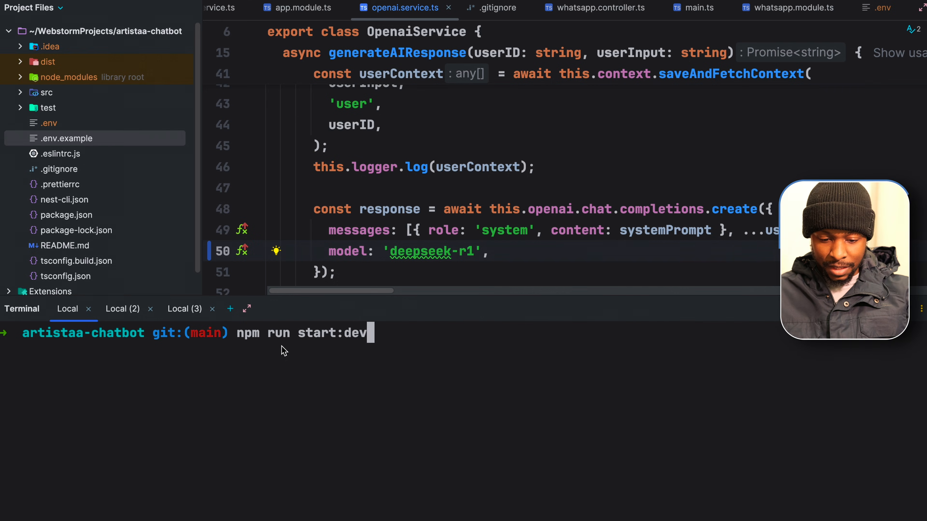
key("Return")
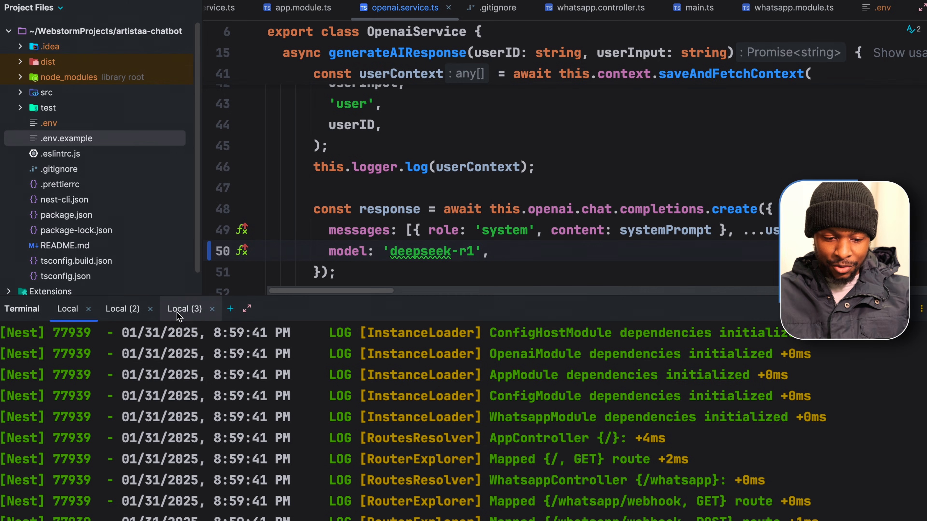
type("ngrok")
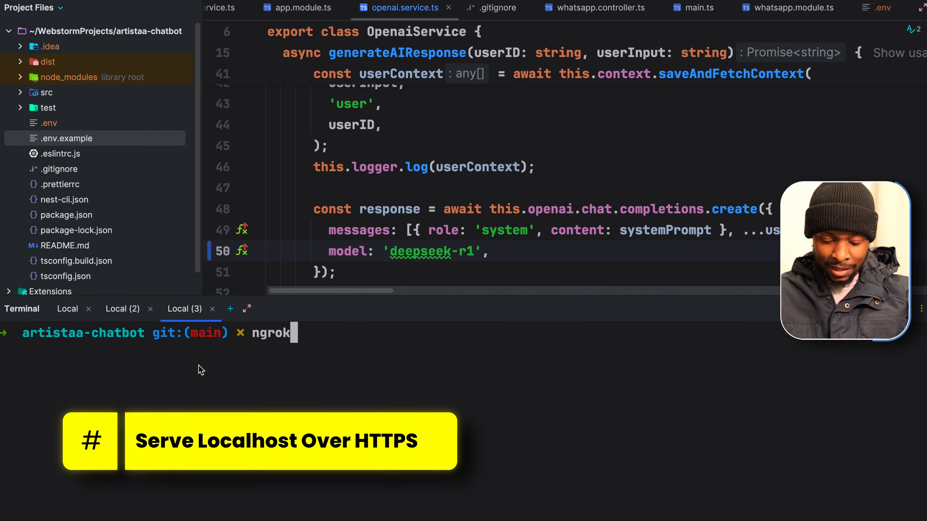
Step: Run 'ngrok http 3000' to tunnel the local server on port 3000 over HTTPS
type("http 3000")
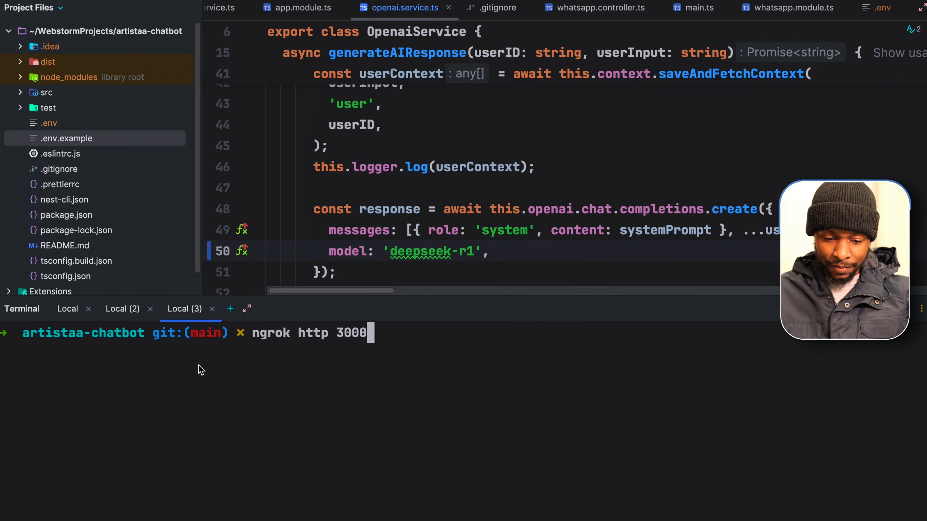
key("Return")
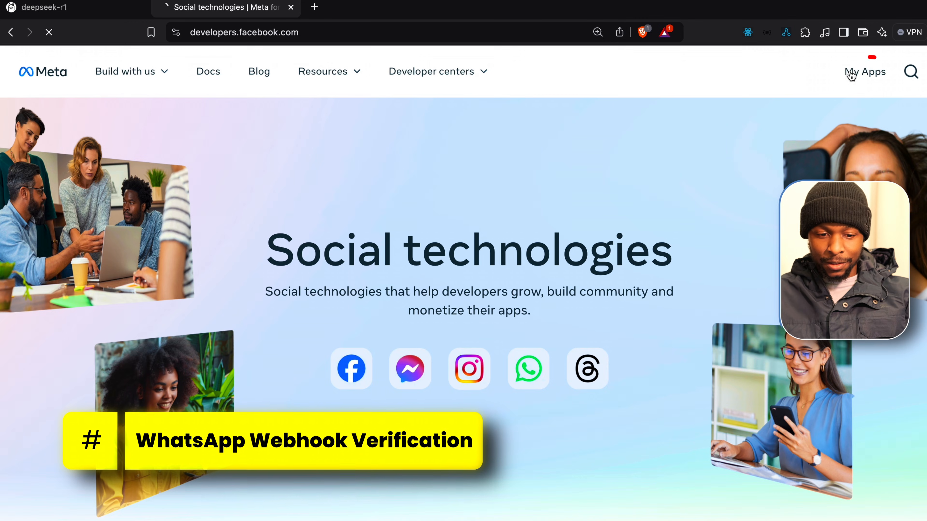
Step: From My Apps, reach the WhatsApp webhook Configuration and edit the Verify token field
left_click(864, 71)
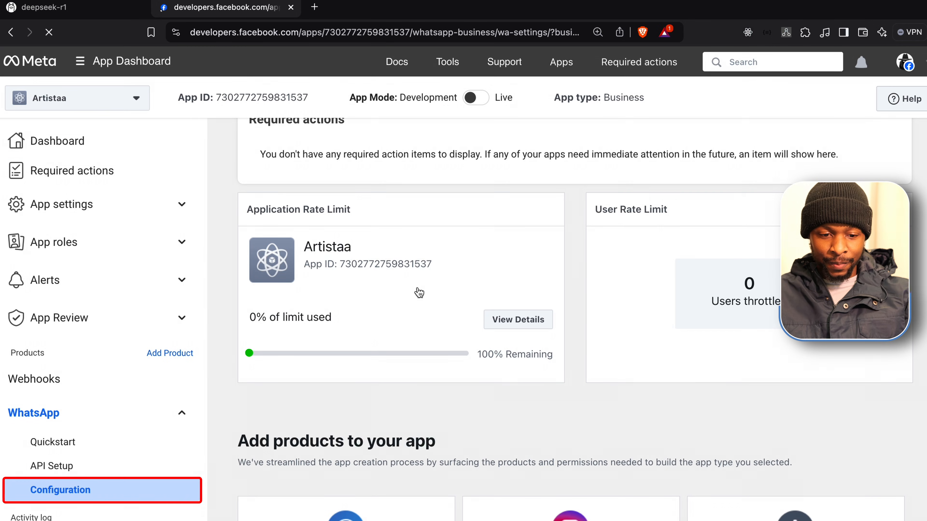
left_click(60, 489)
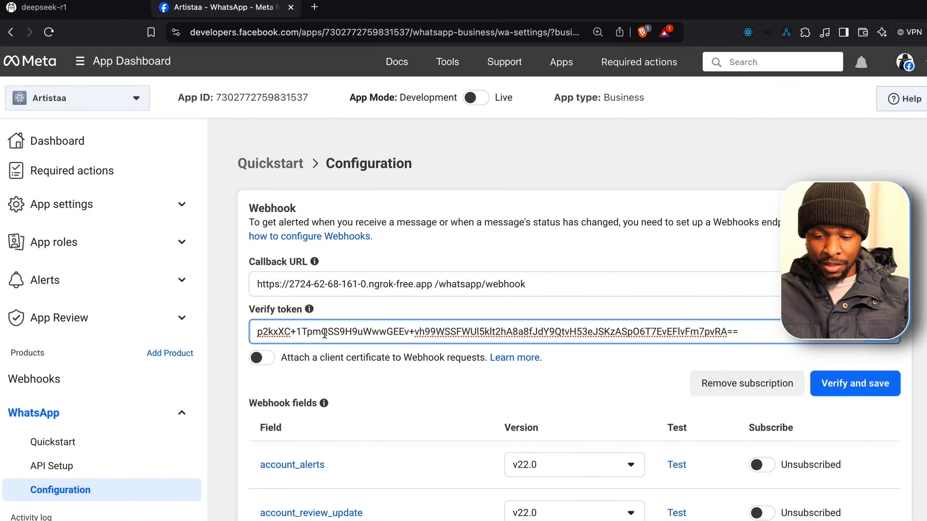
left_click(853, 382)
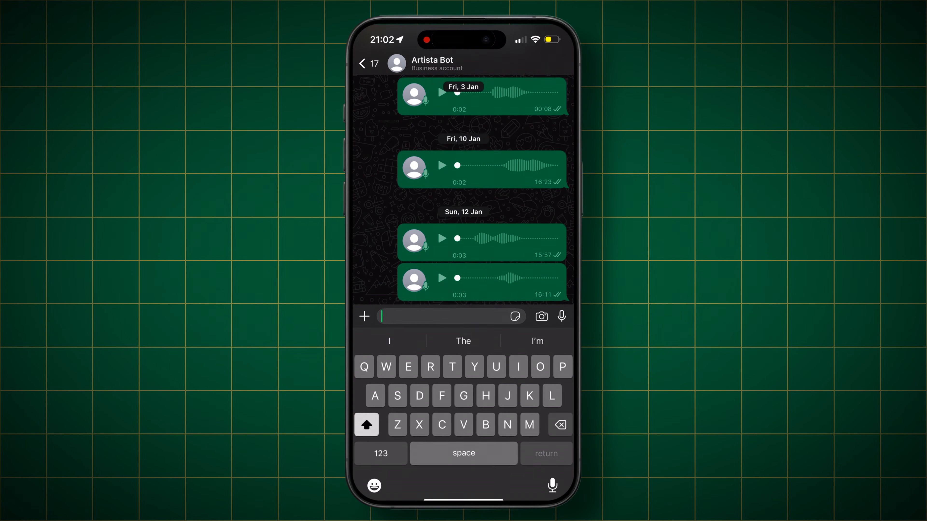
Step: Send 'Hello there' to Artista Bot to test the chatbot's reply
type("Hello there")
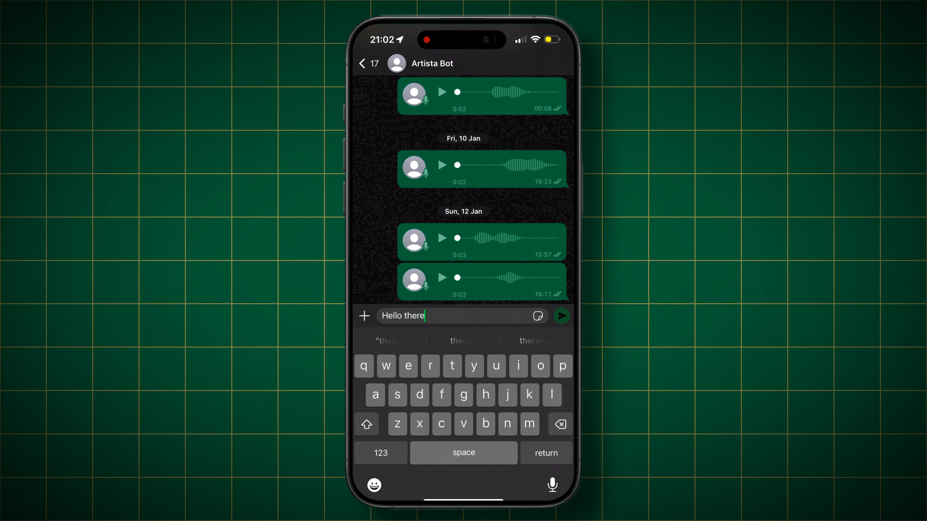
left_click(561, 315)
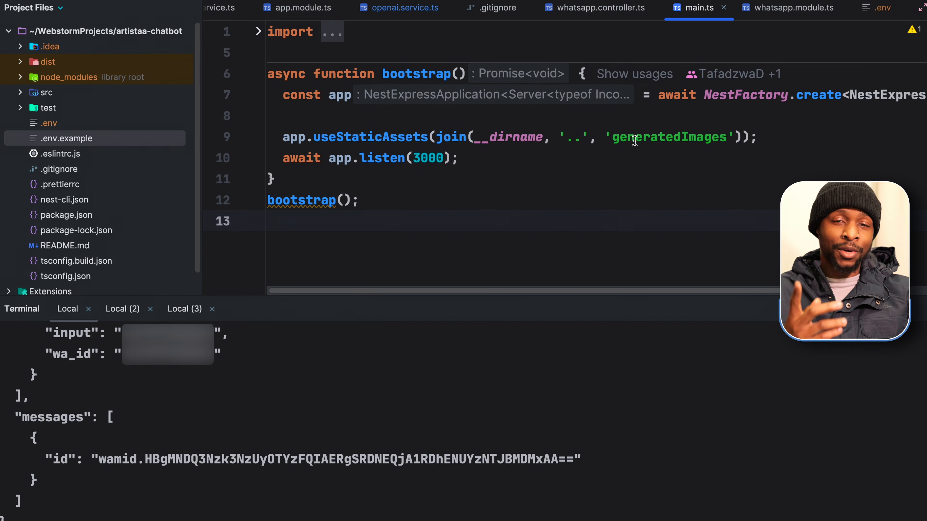
Step: Add a const formattedText regex replace below aiResponse and apply ESLint's prettier fix
left_click(405, 8)
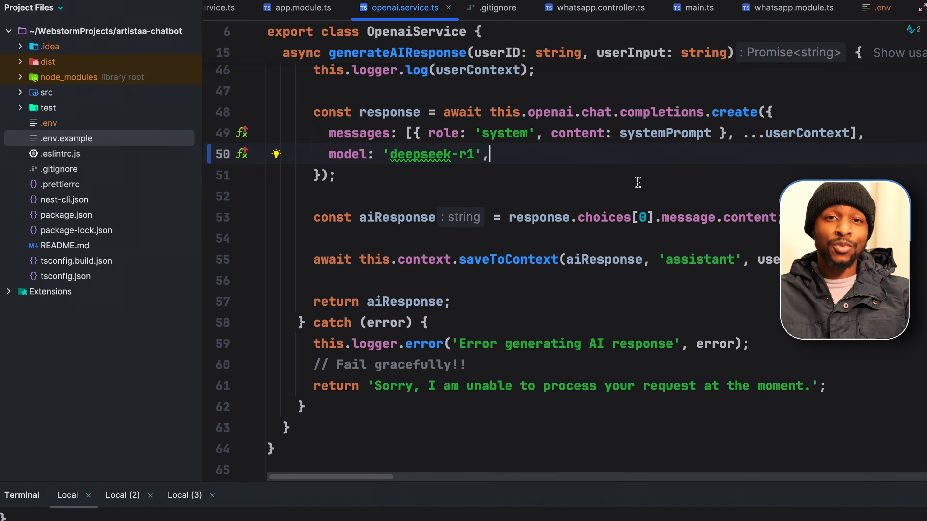
key("enter")
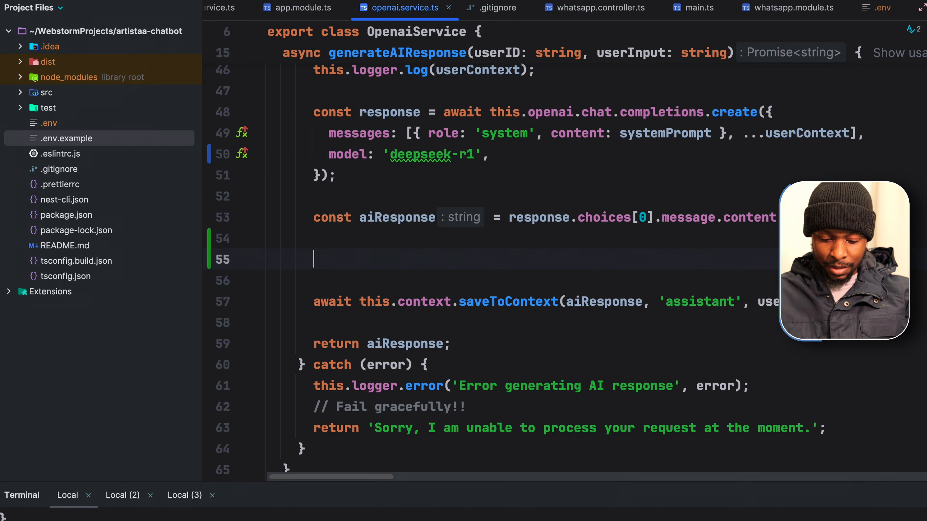
type("const formattedText = aiResponse.replace(/<think>[\\s\\S]*?<\\/think>\\s*/g, '")
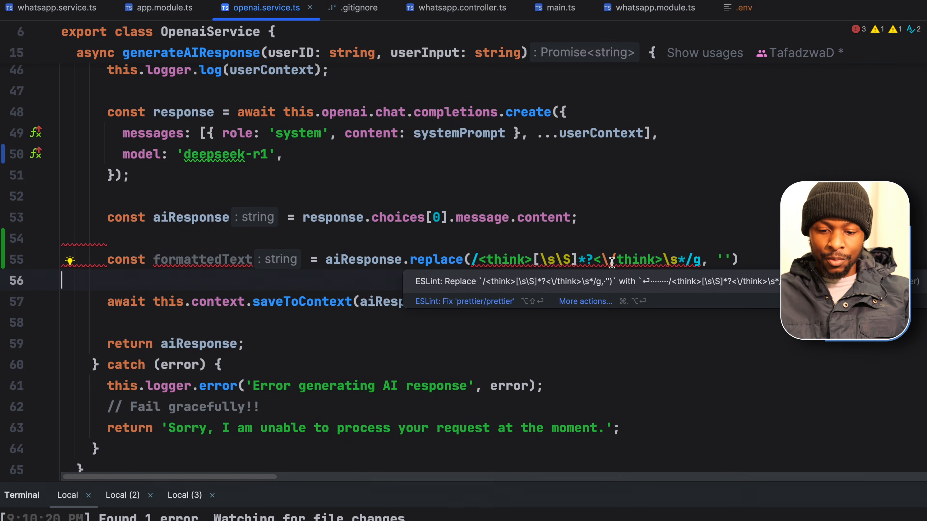
left_click(464, 301)
type("formattedText.trim(),")
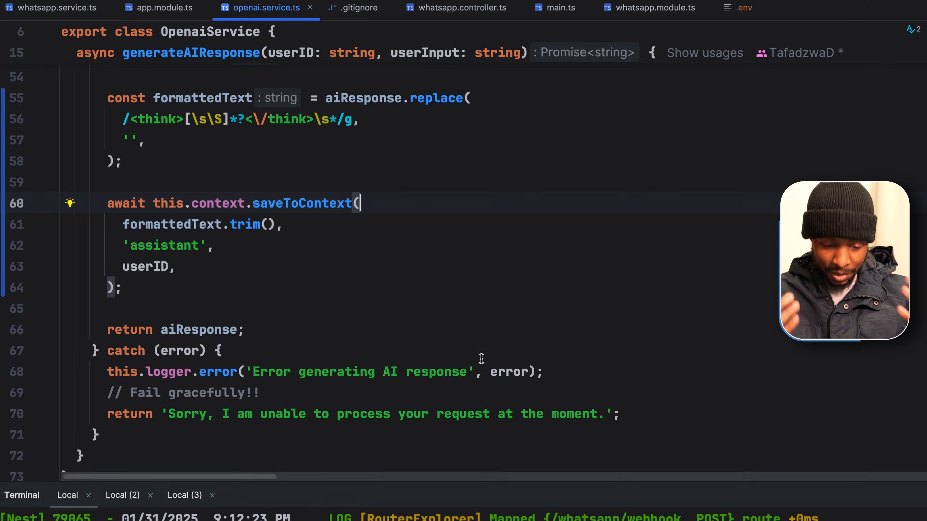
Step: Replace aiResponse with formattedText in the return statement
double_click(200, 261)
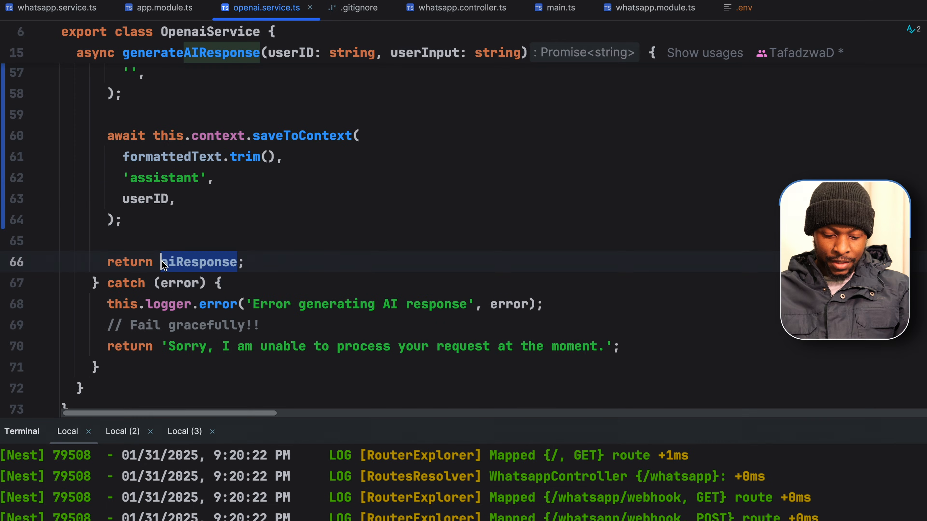
type("fo")
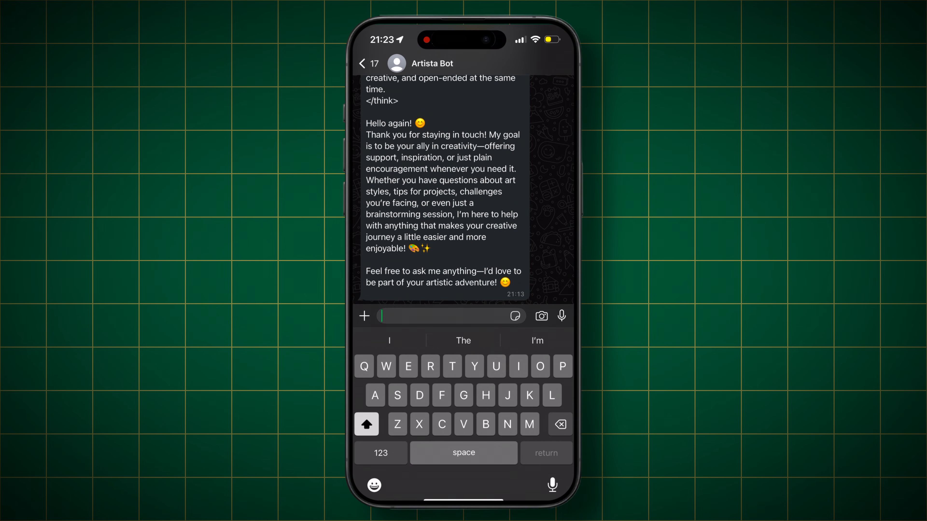
Step: Send 'What's happening?' to Artista Bot to check the cleaned reply
type("What's")
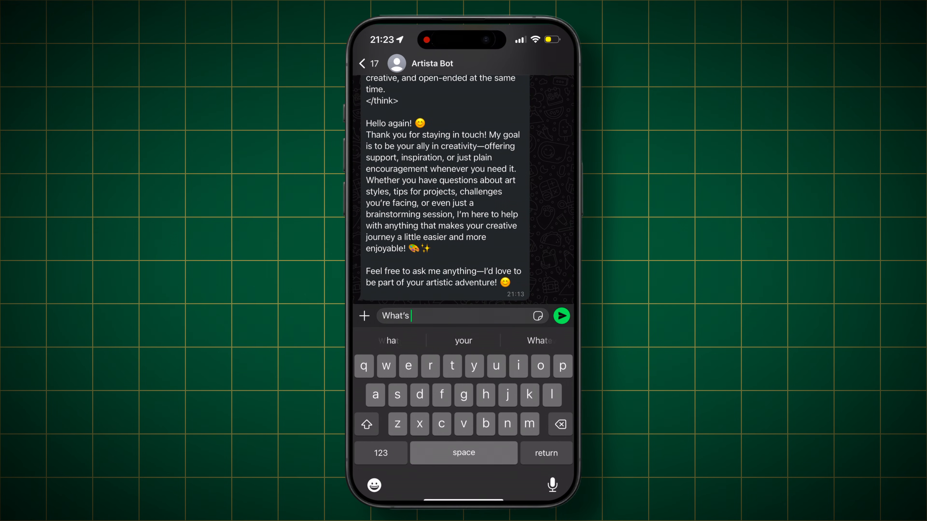
type("happening?")
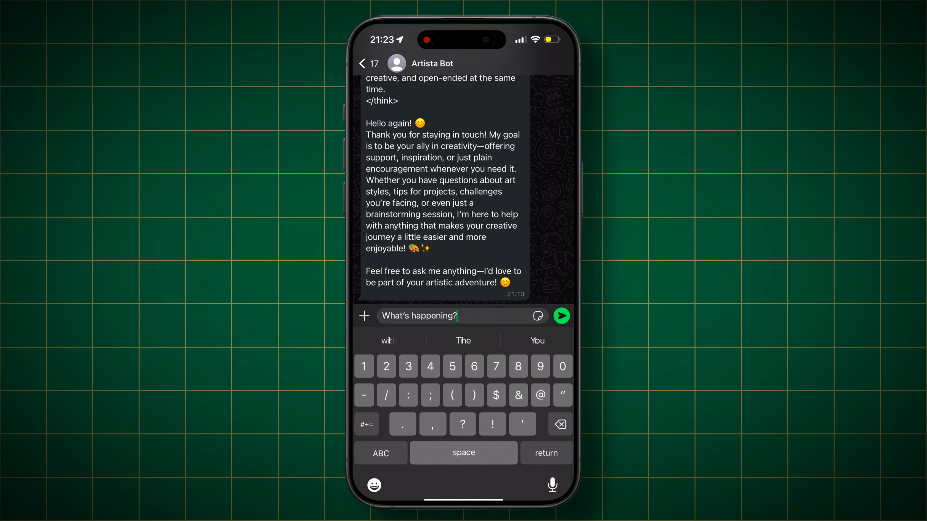
left_click(560, 316)
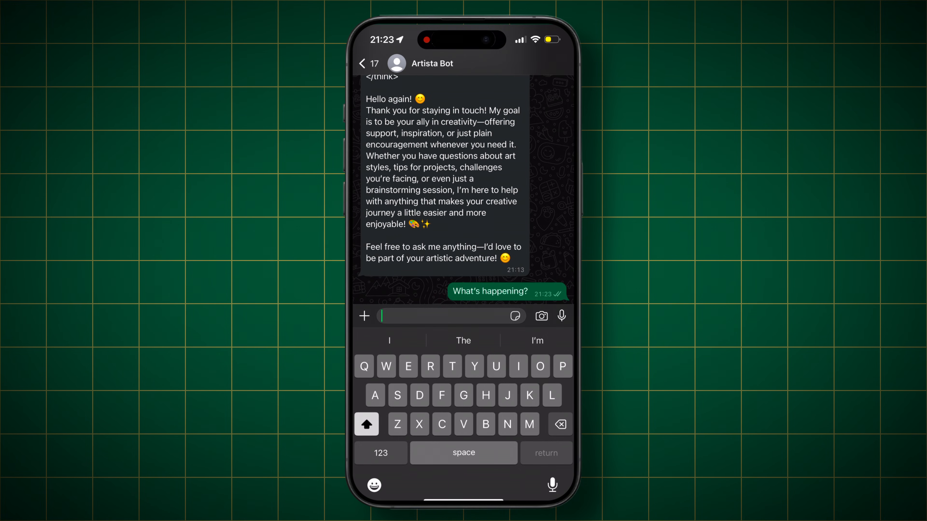